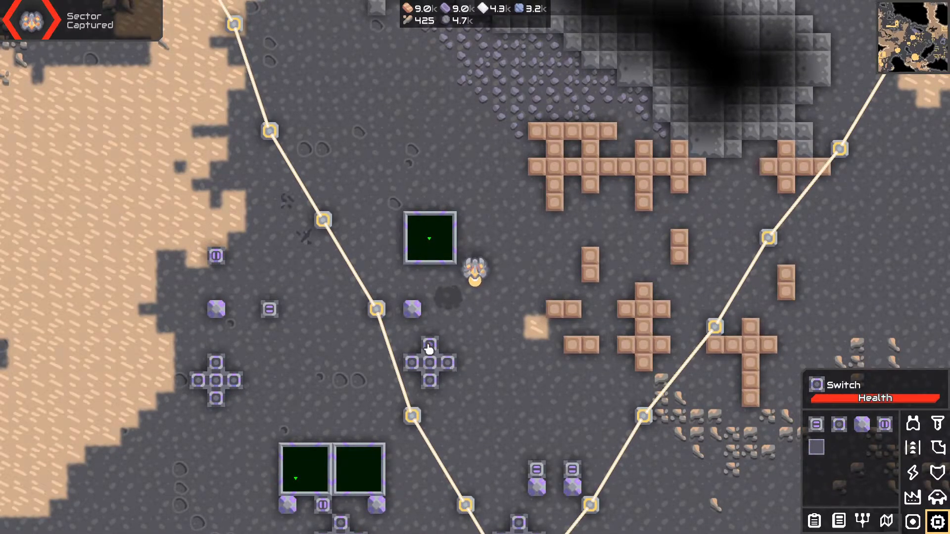
pyautogui.moveTo(428, 386)
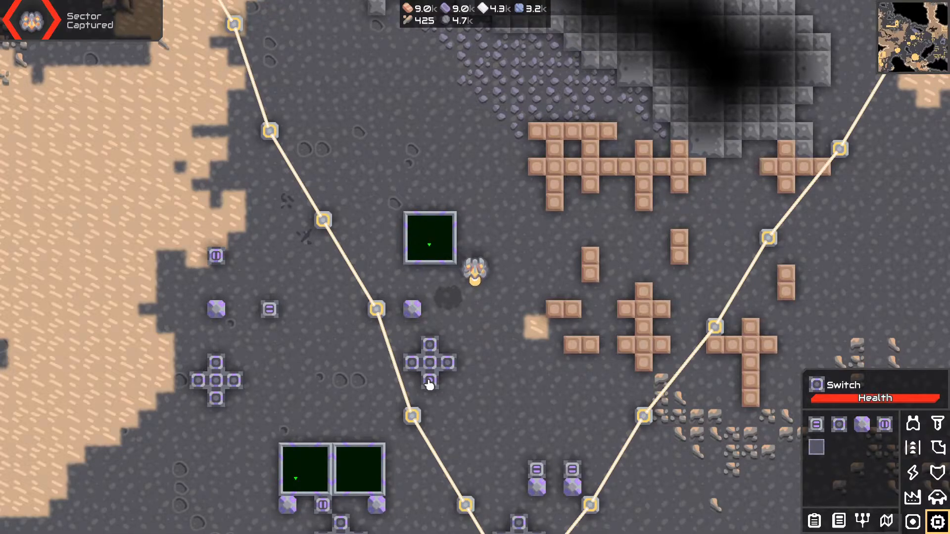
pyautogui.moveTo(413, 368)
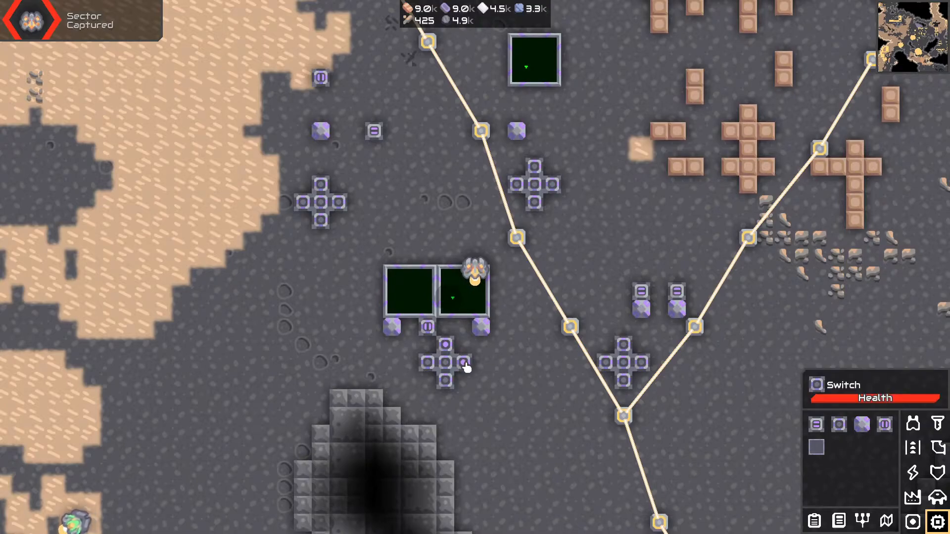
pyautogui.moveTo(449, 388)
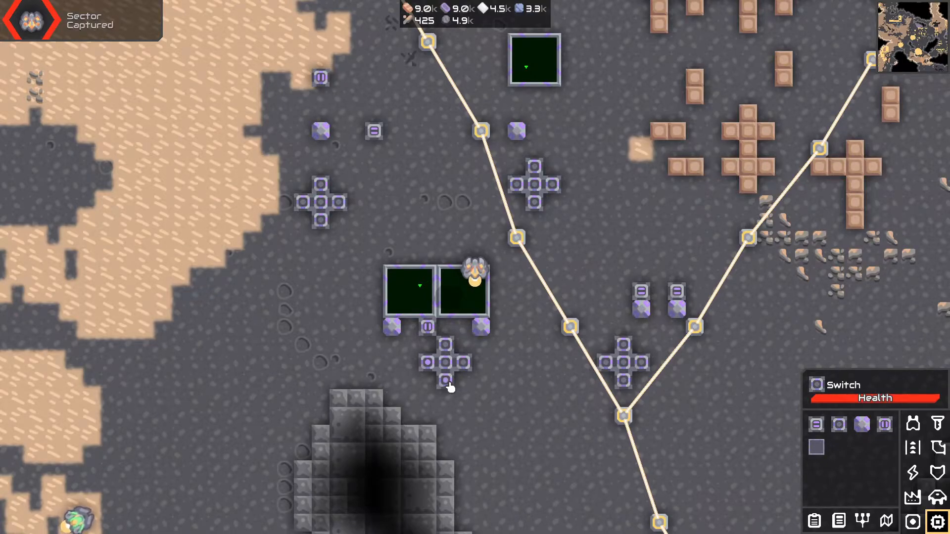
pyautogui.moveTo(429, 363)
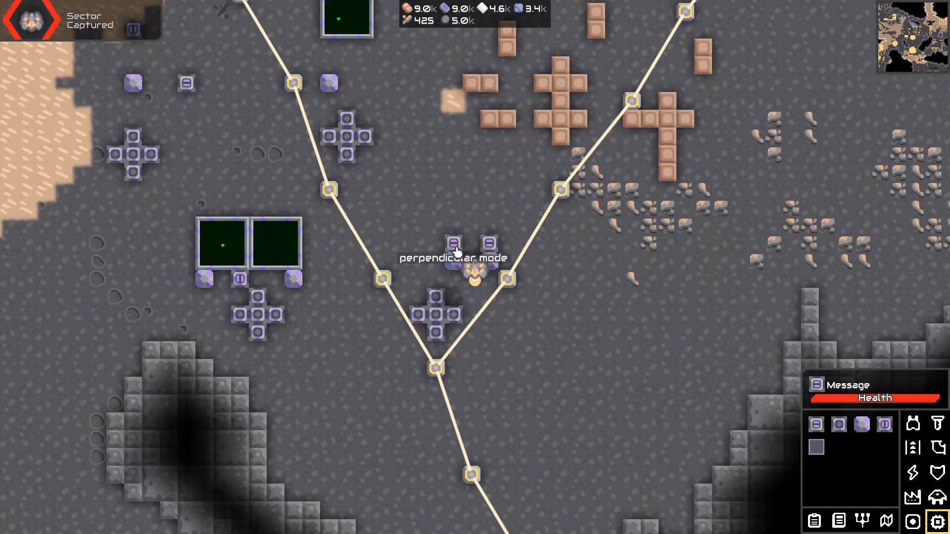
pyautogui.moveTo(420, 315)
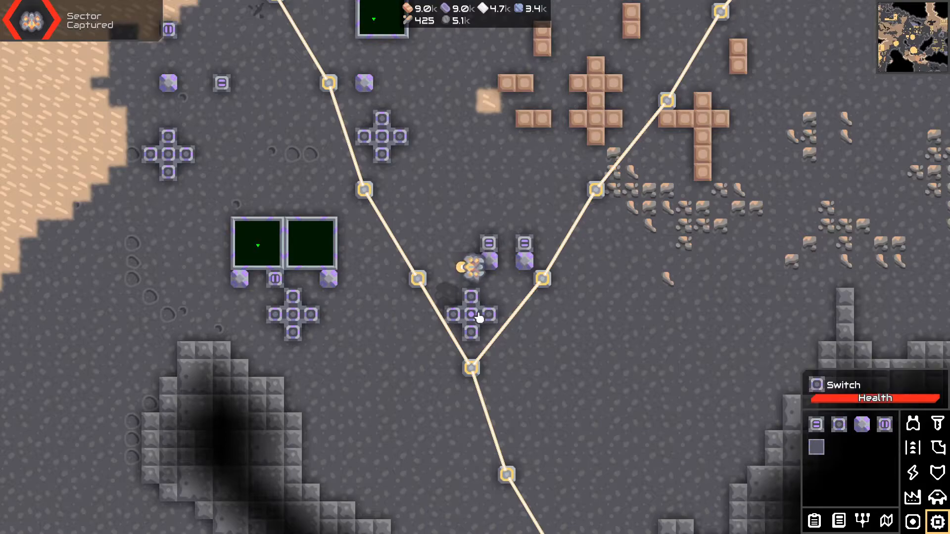
# Open the logic editor of the switch-controlled display cursor processor.
pyautogui.click(491, 250)
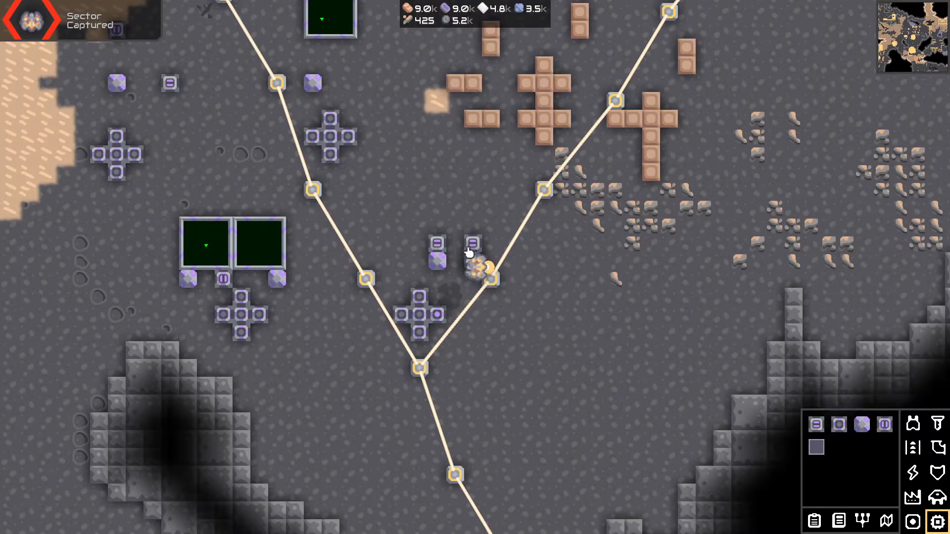
pyautogui.moveTo(451, 315)
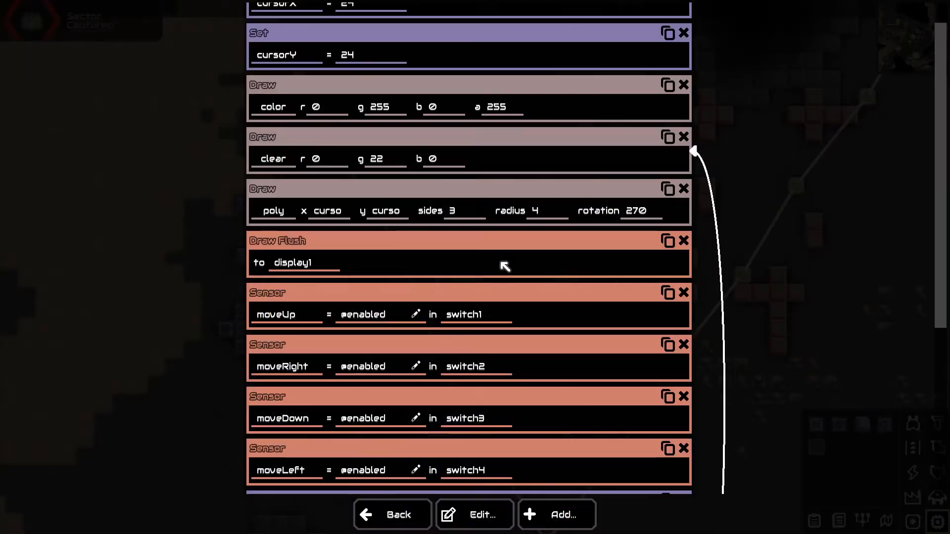
pyautogui.scroll(3)
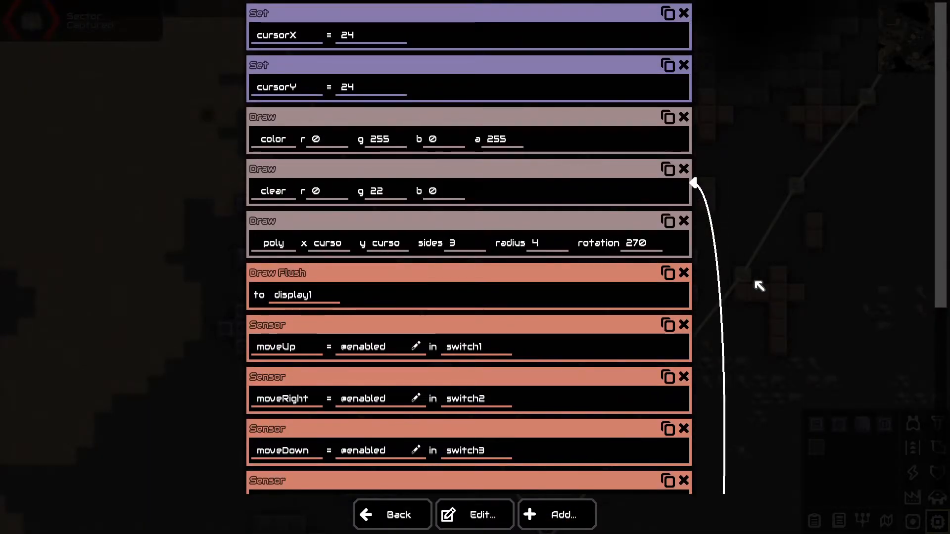
pyautogui.scroll(-3)
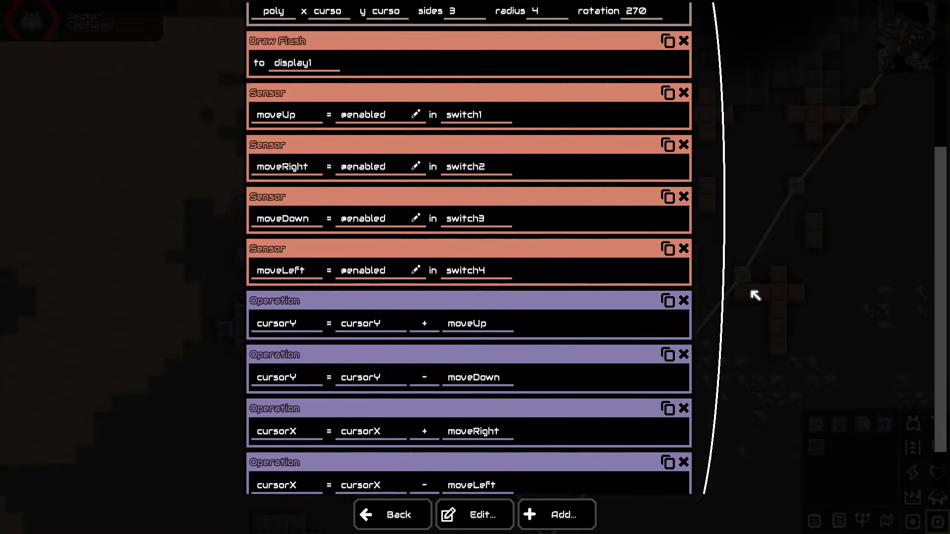
pyautogui.scroll(3)
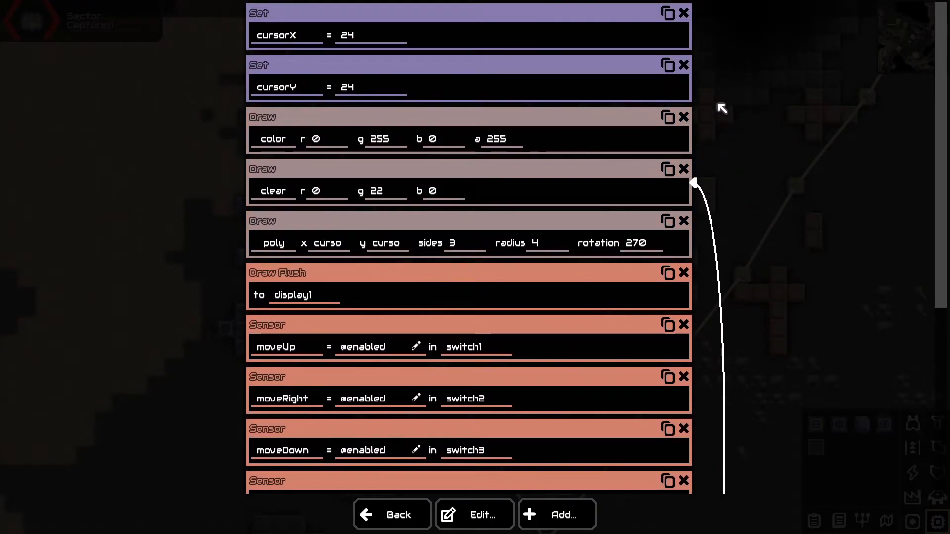
pyautogui.moveTo(721, 80)
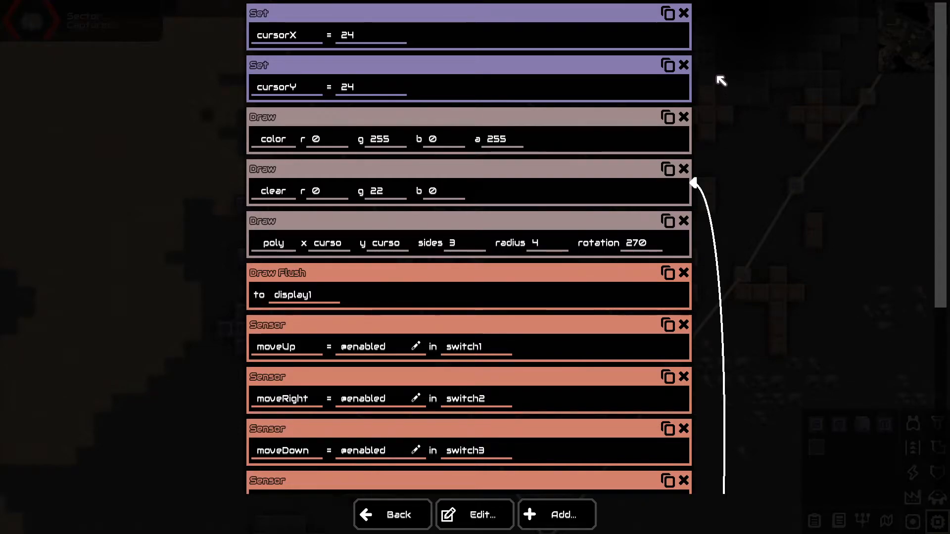
pyautogui.moveTo(715, 118)
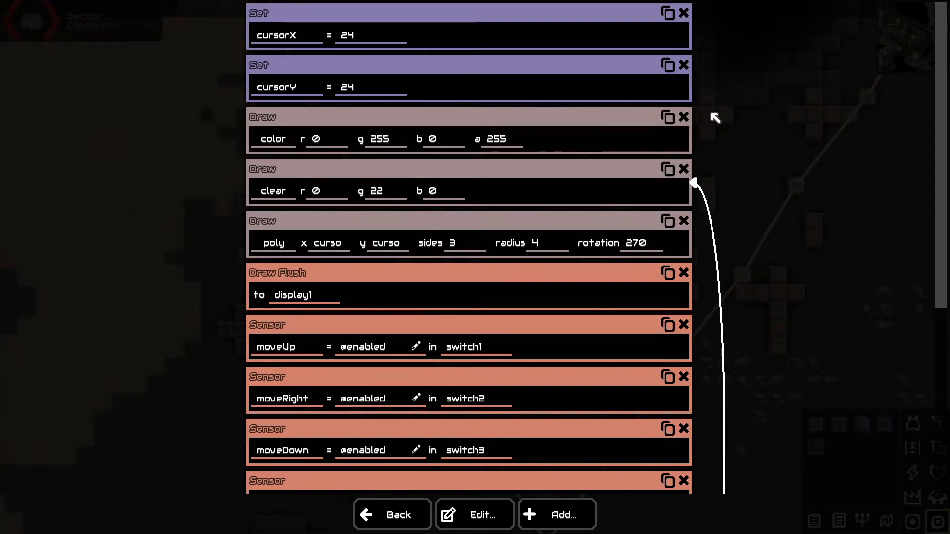
pyautogui.moveTo(710, 195)
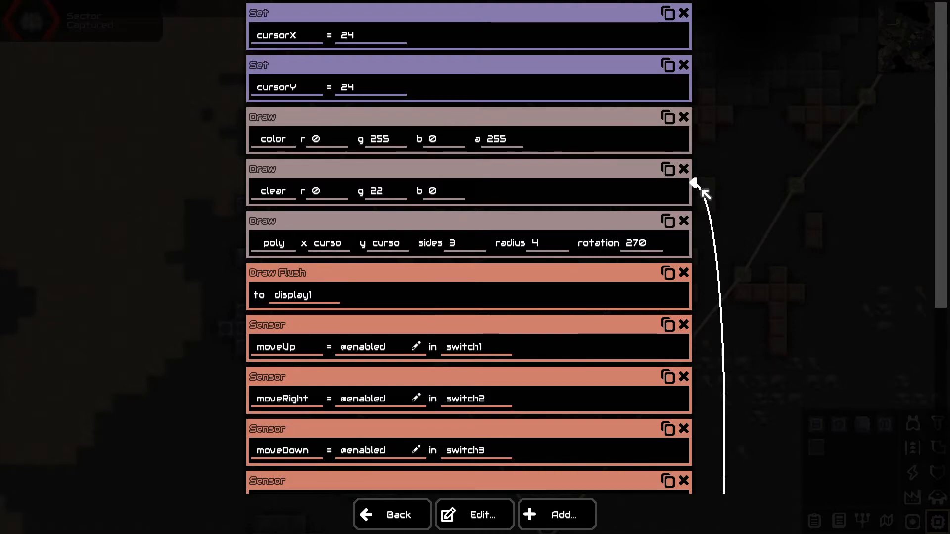
pyautogui.scroll(-3)
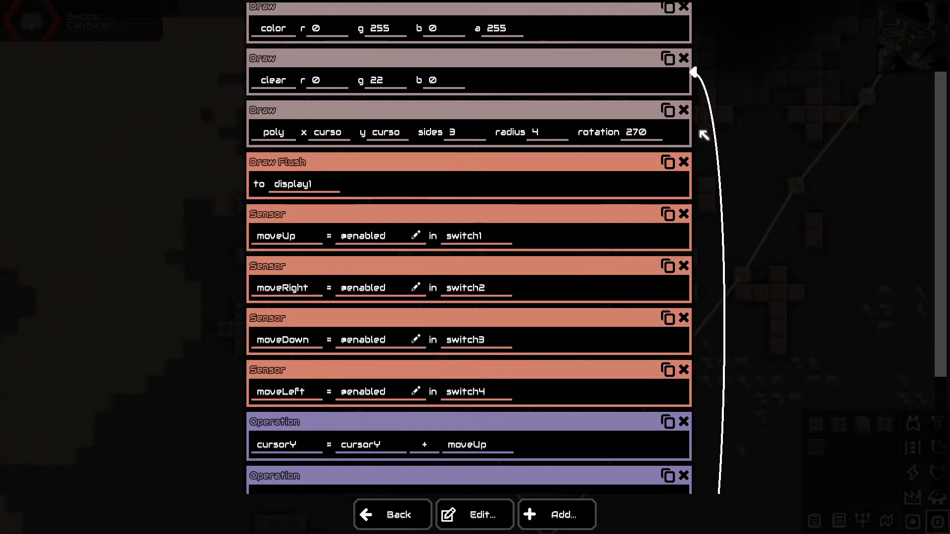
pyautogui.scroll(3)
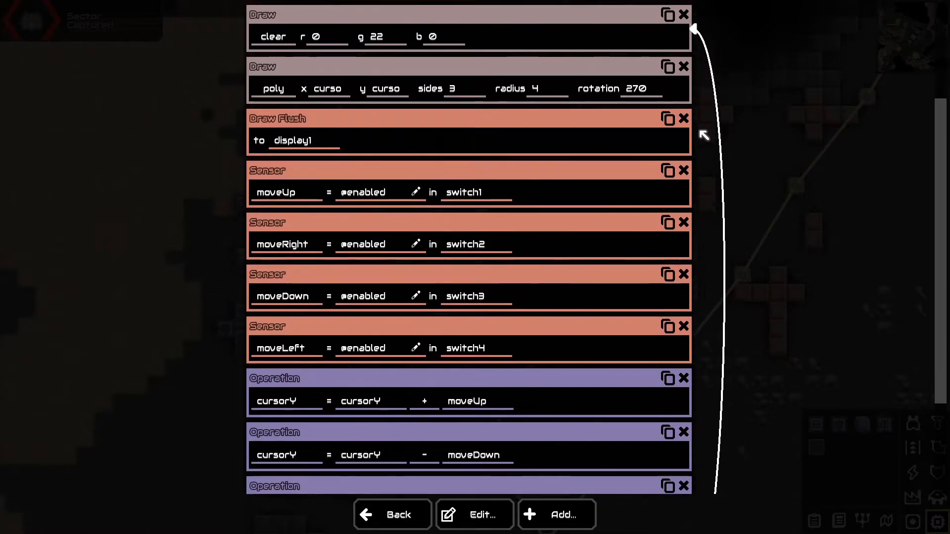
pyautogui.scroll(-3)
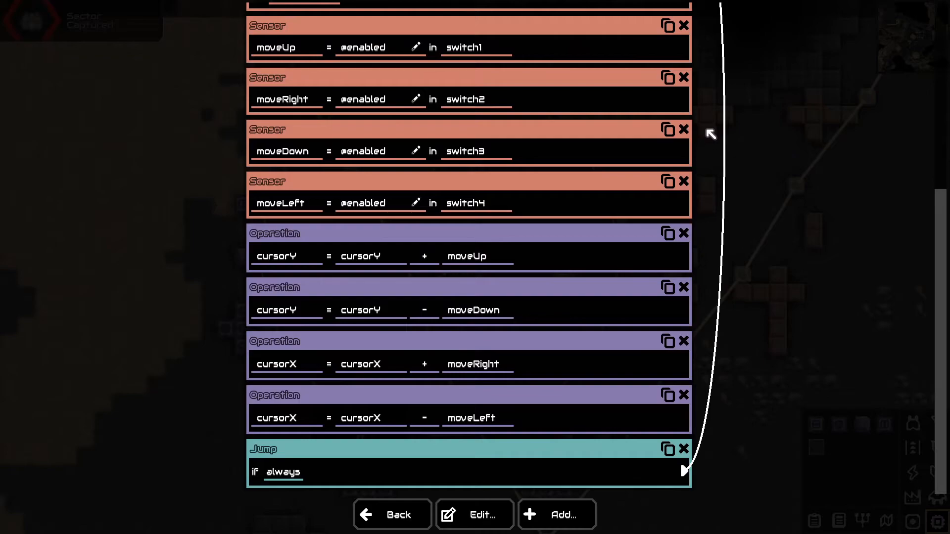
pyautogui.moveTo(710, 127)
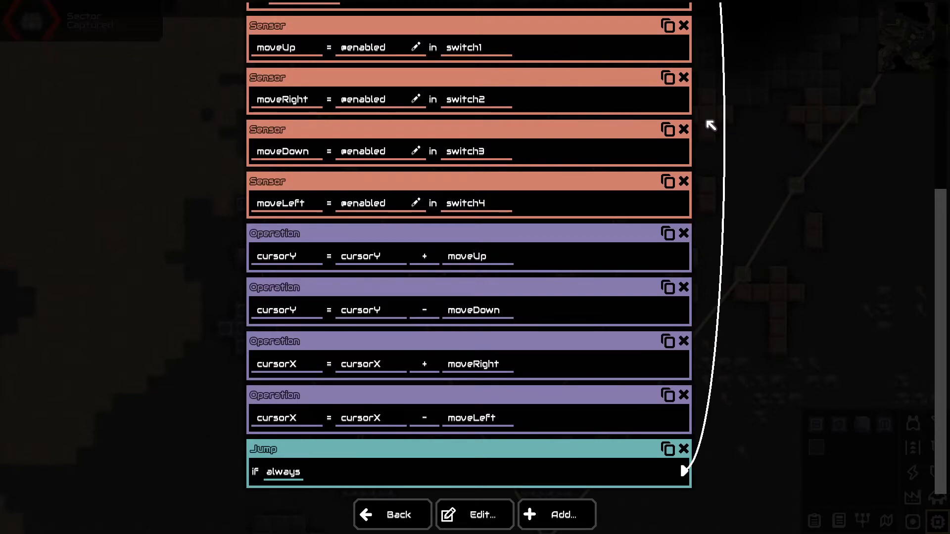
pyautogui.moveTo(710, 140)
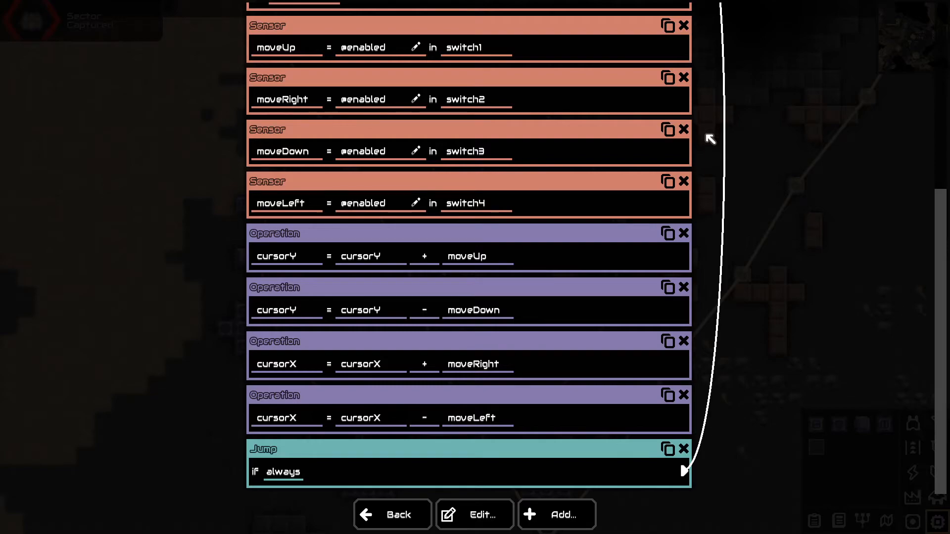
pyautogui.moveTo(705, 365)
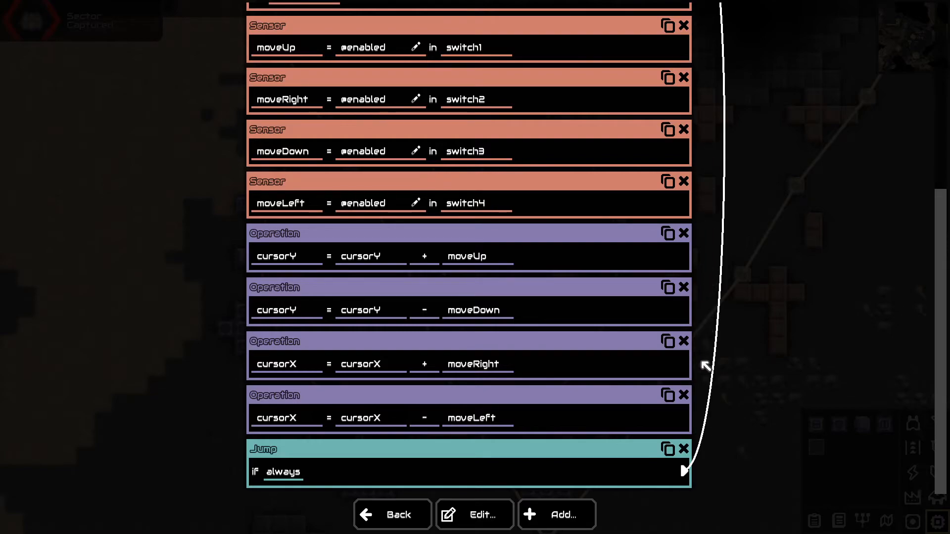
pyautogui.moveTo(707, 368)
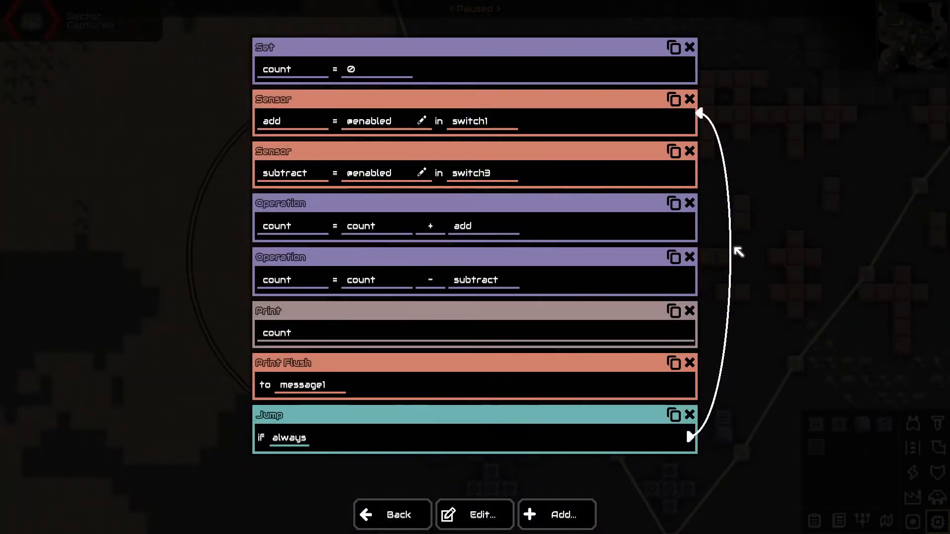
pyautogui.moveTo(747, 276)
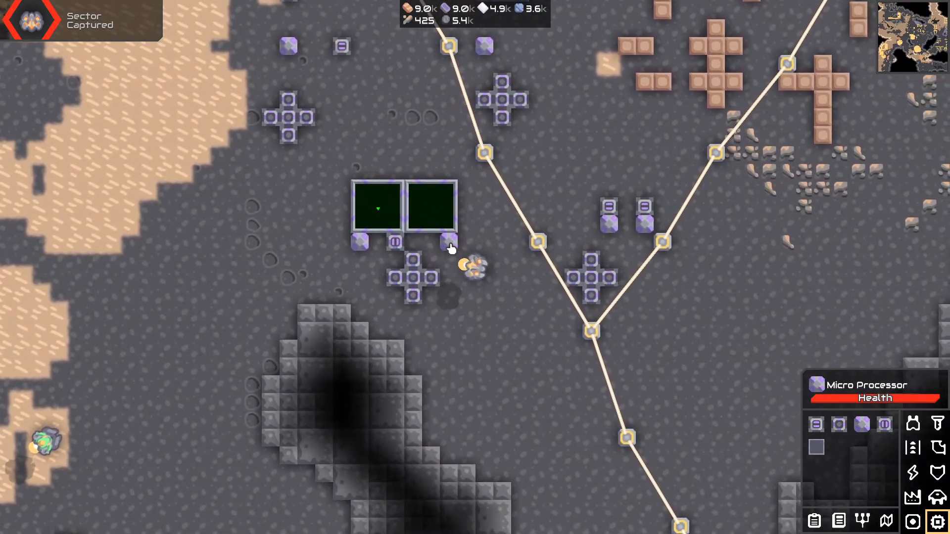
# Select the state-machine processor and open its mode-printing logic in the editor.
pyautogui.click(433, 205)
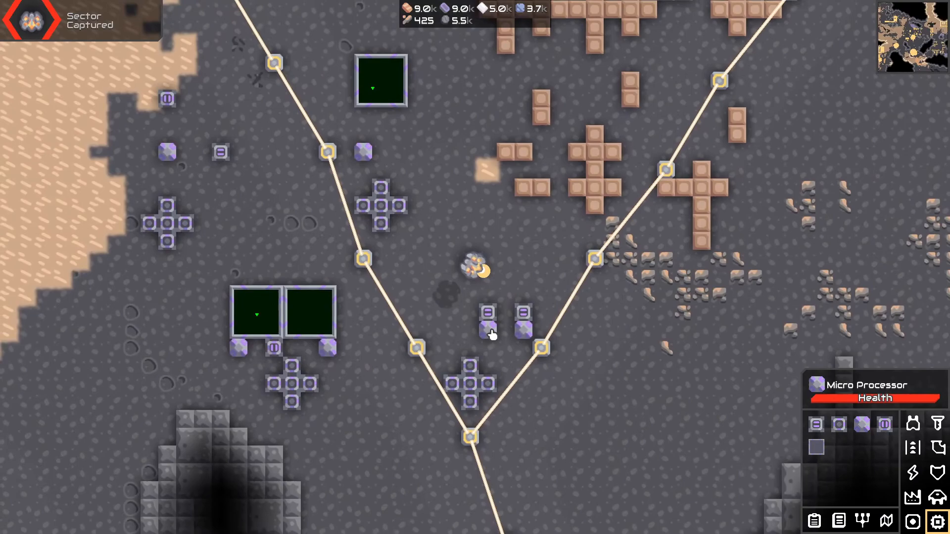
pyautogui.click(491, 329)
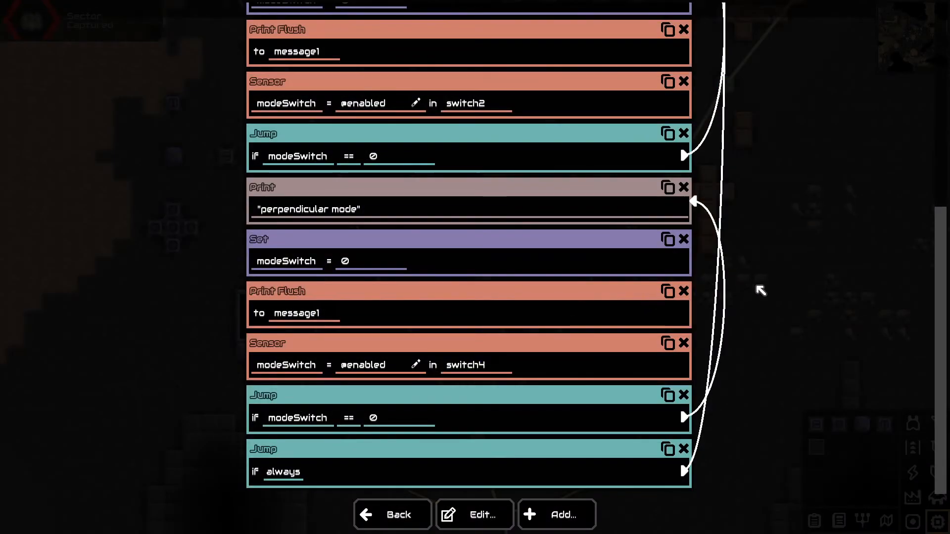
# Scroll through the switch-checking mode program, then close the editor back to the map.
pyautogui.scroll(3)
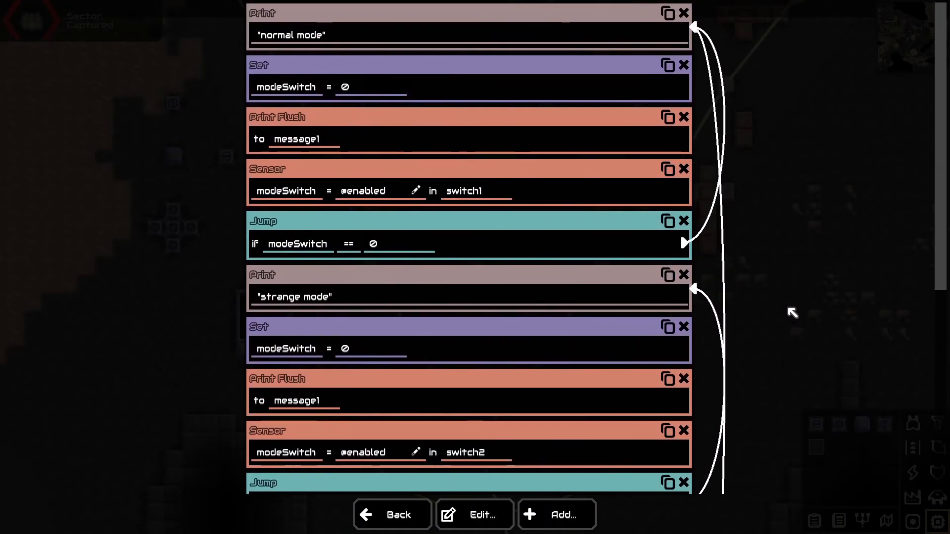
pyautogui.moveTo(778, 298)
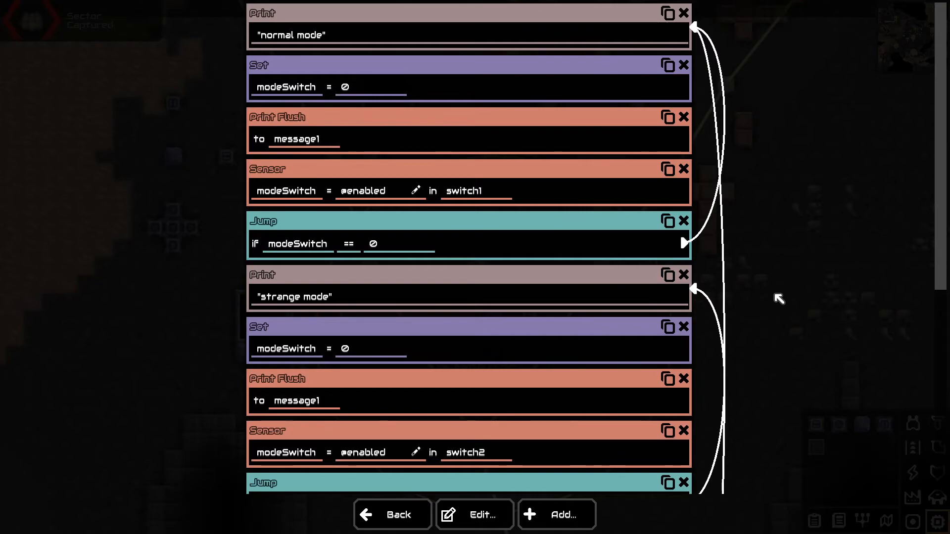
pyautogui.scroll(-3)
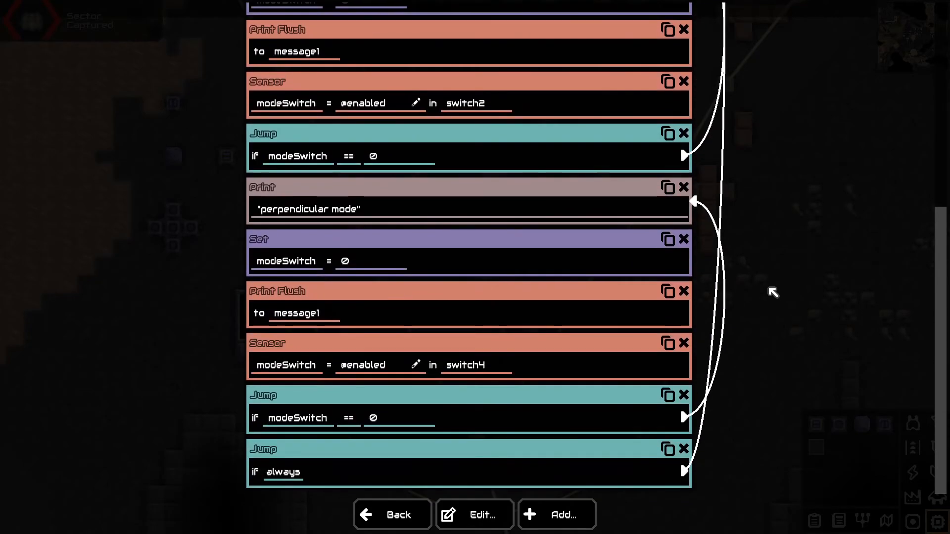
pyautogui.moveTo(773, 323)
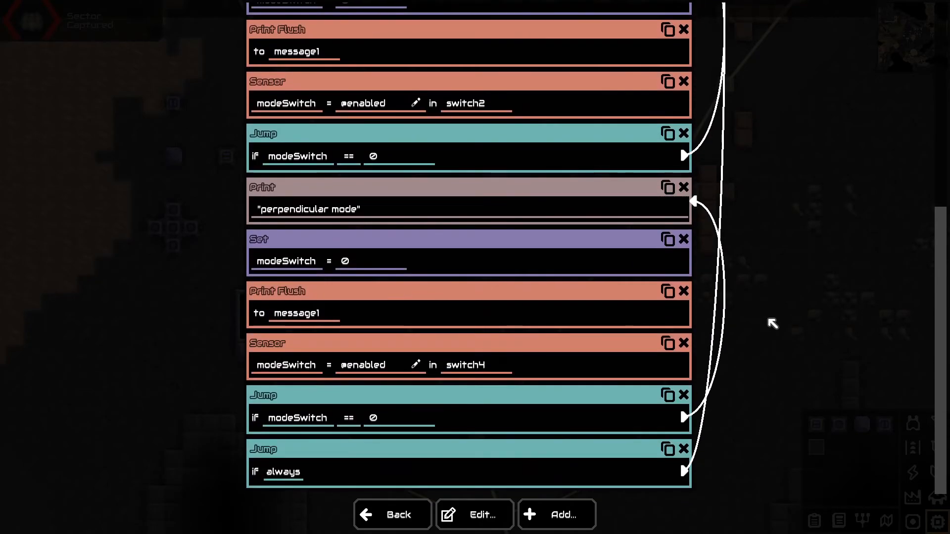
pyautogui.scroll(3)
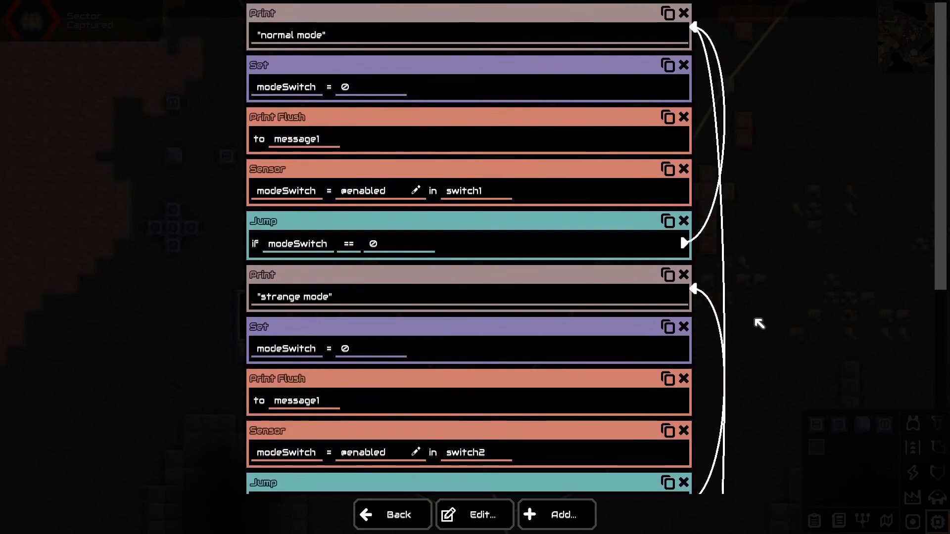
pyautogui.moveTo(752, 308)
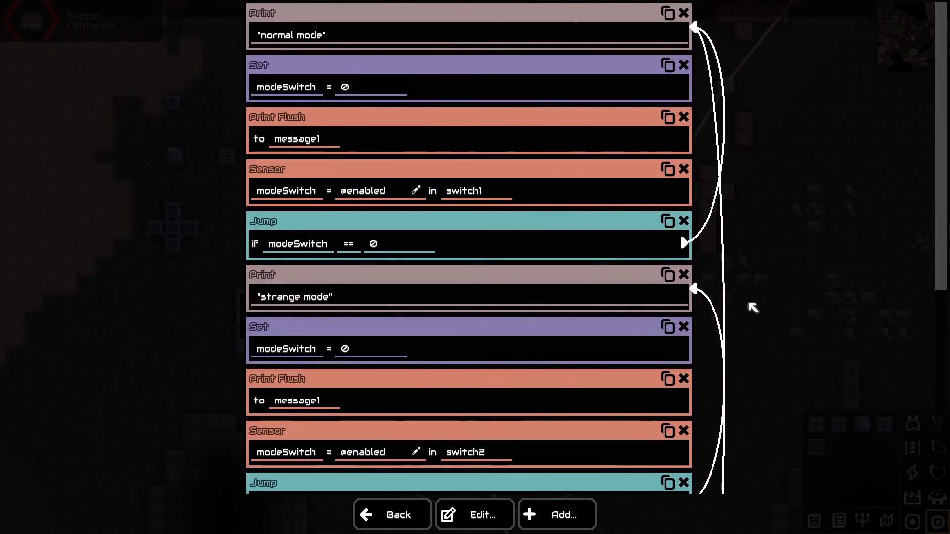
pyautogui.scroll(-3)
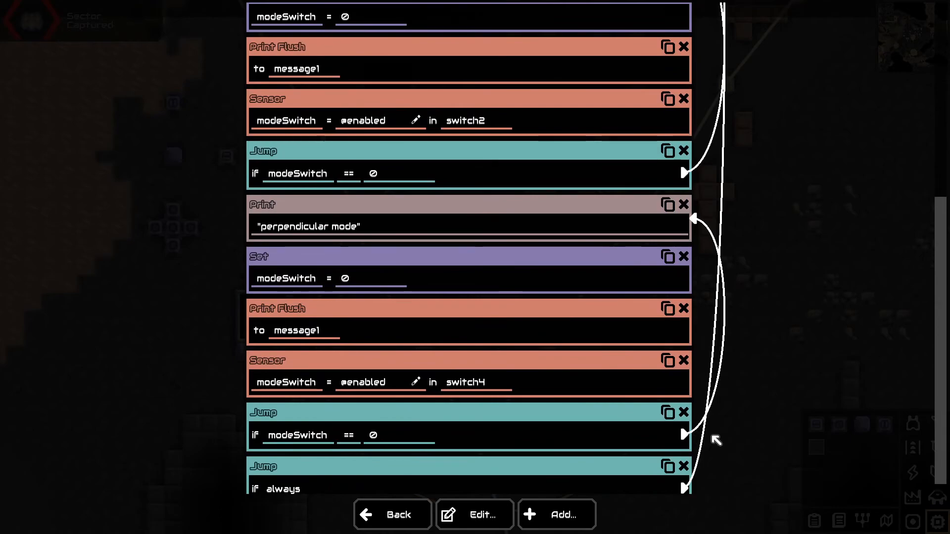
pyautogui.click(392, 515)
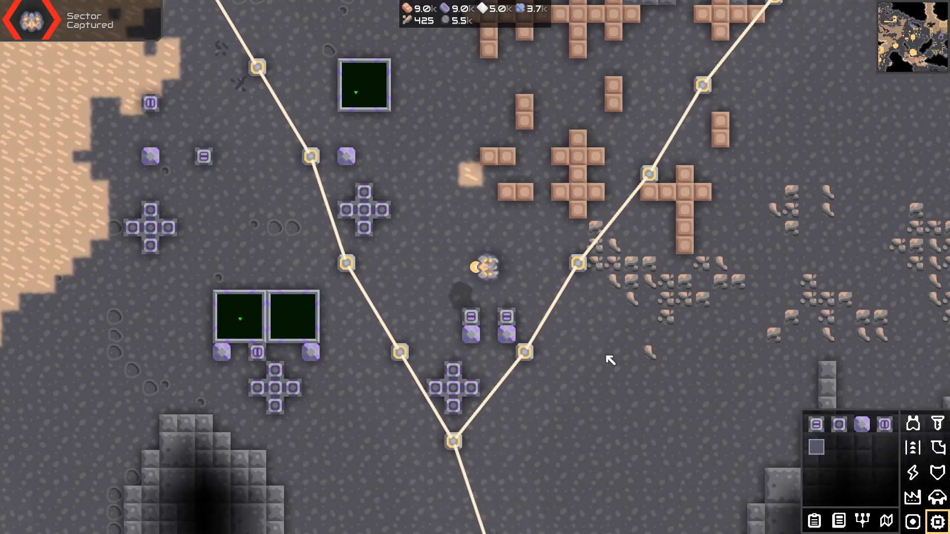